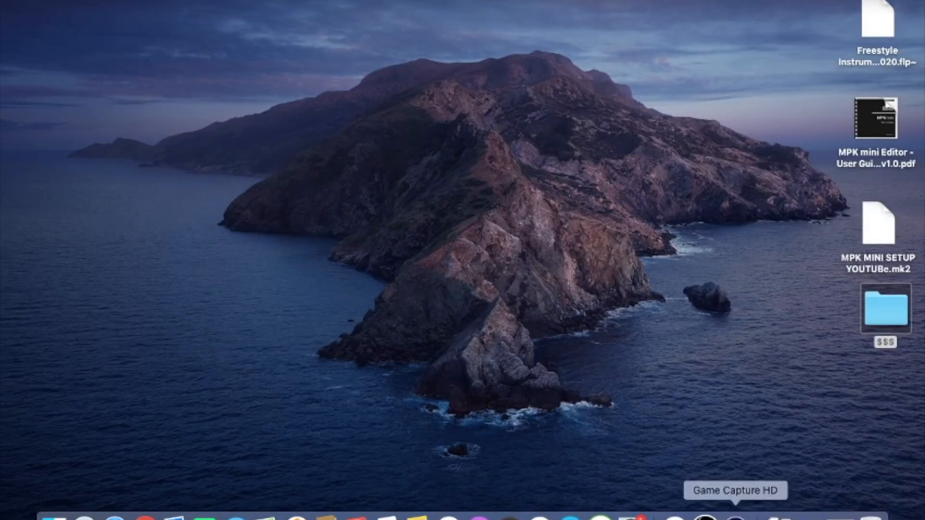
Step: Launch Game Capture HD from the Dock so the live preview and tag fields load
left_click(710, 518)
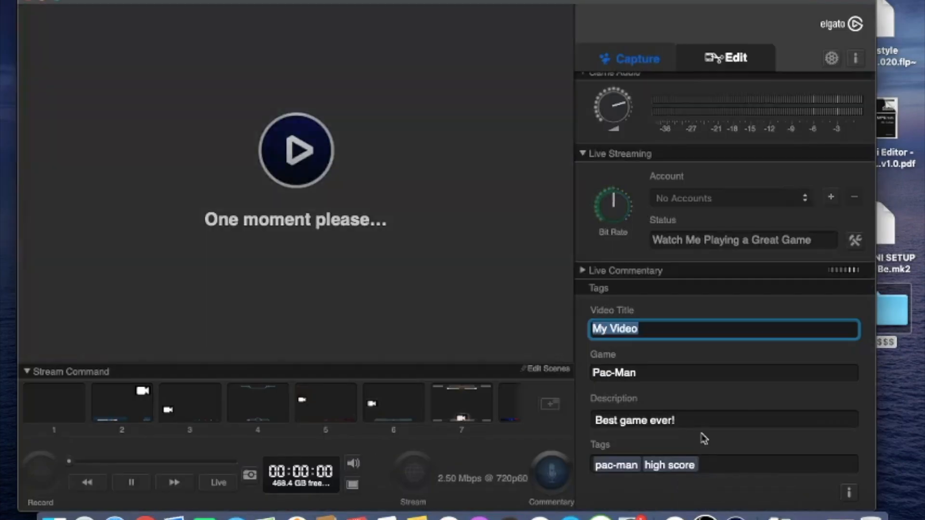
mouse_move(613, 288)
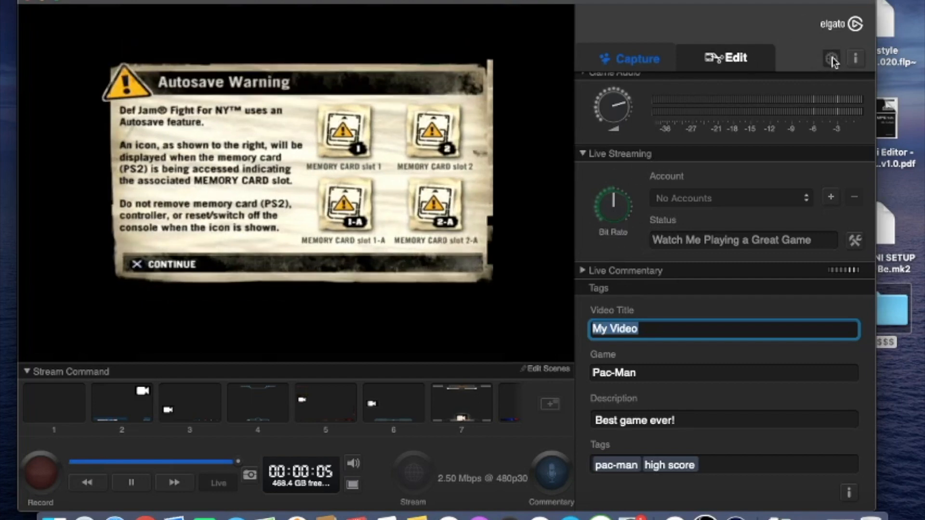
Step: In Preferences, change the Game Capture HD Library location to the Desktop folder
left_click(830, 58)
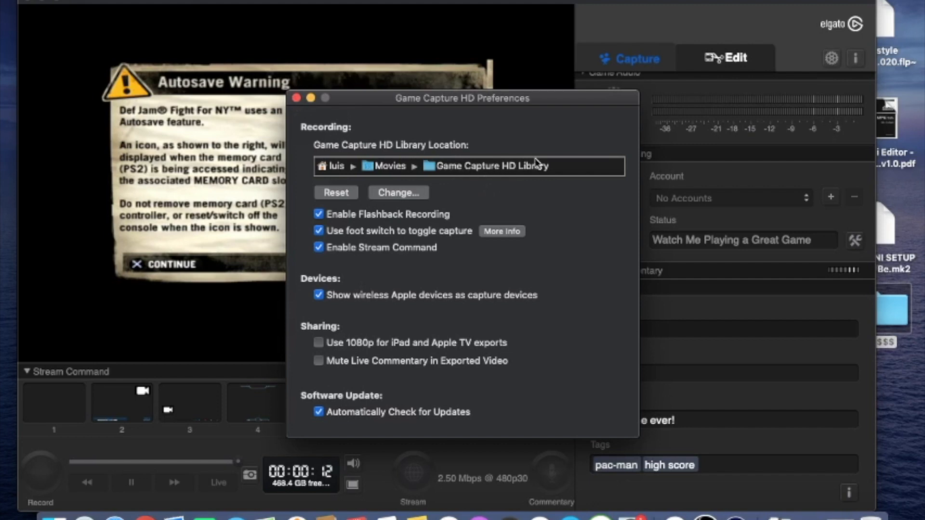
left_click(398, 193)
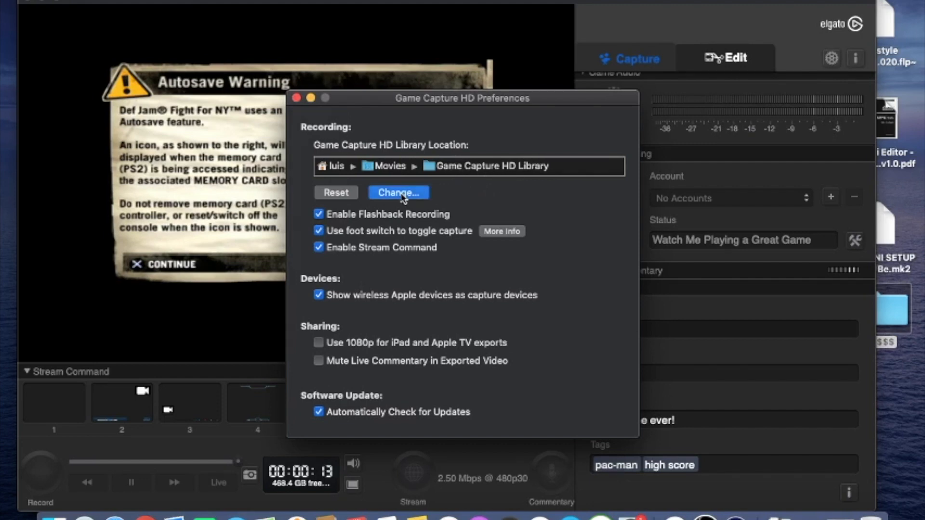
left_click(398, 192)
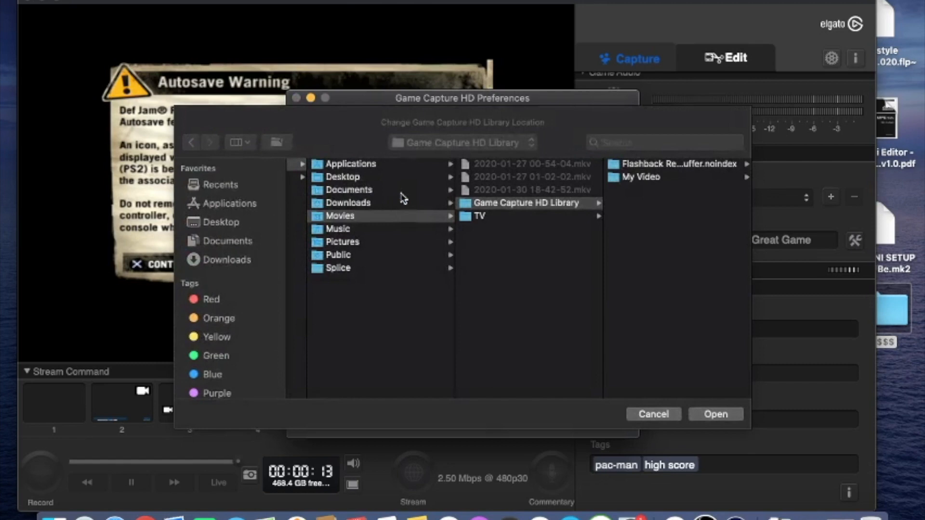
left_click(343, 177)
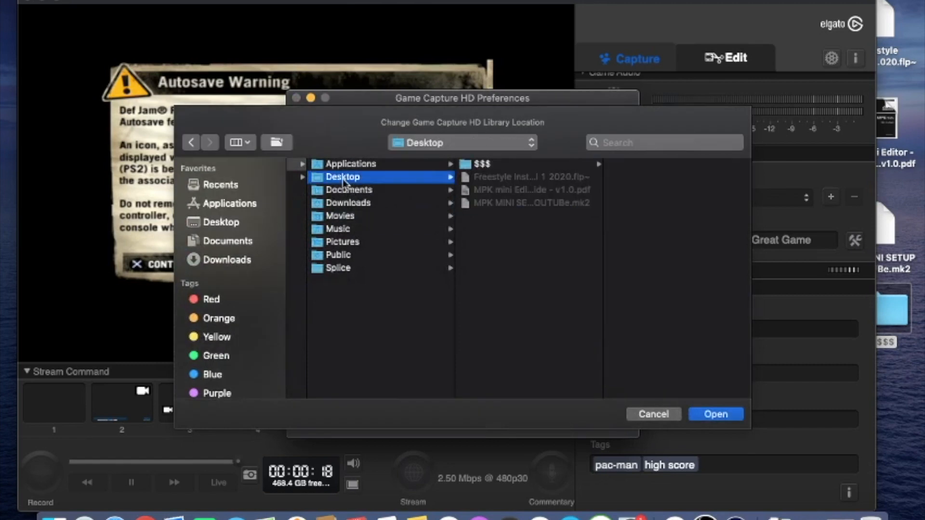
left_click(715, 413)
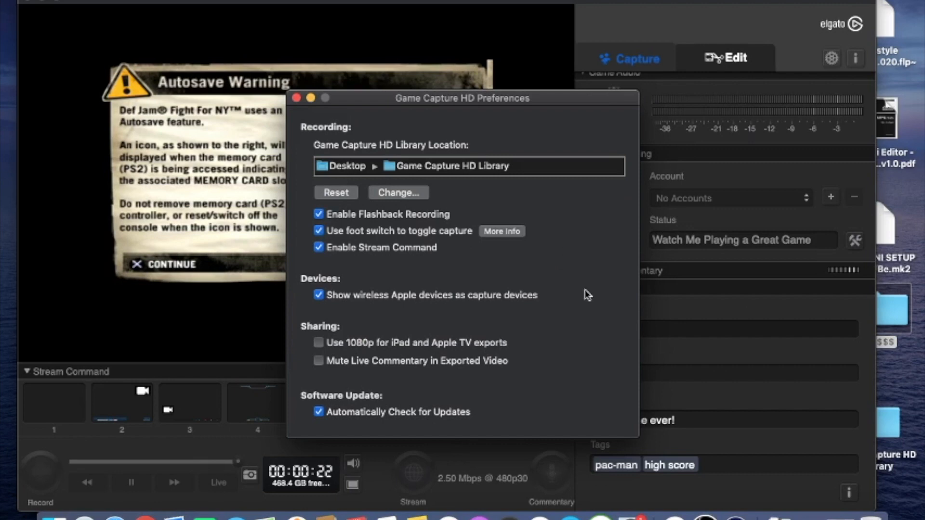
mouse_move(450, 172)
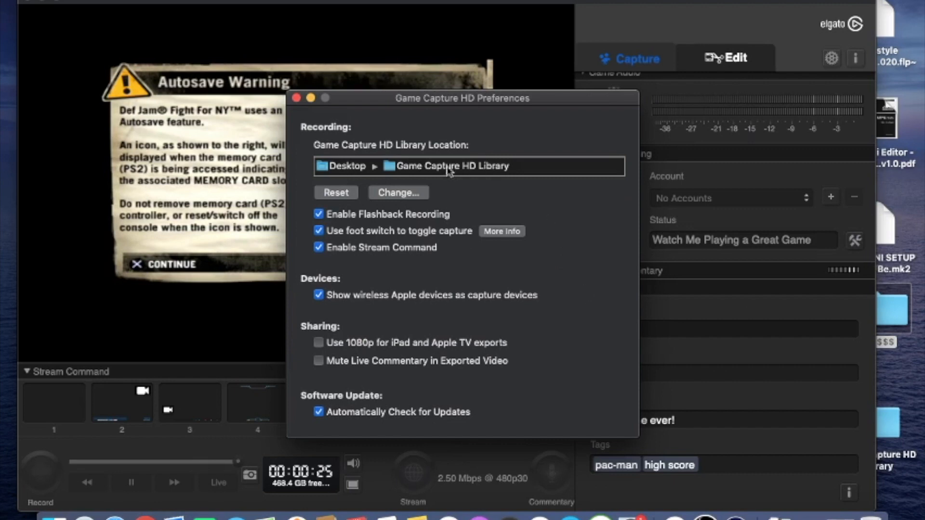
mouse_move(366, 251)
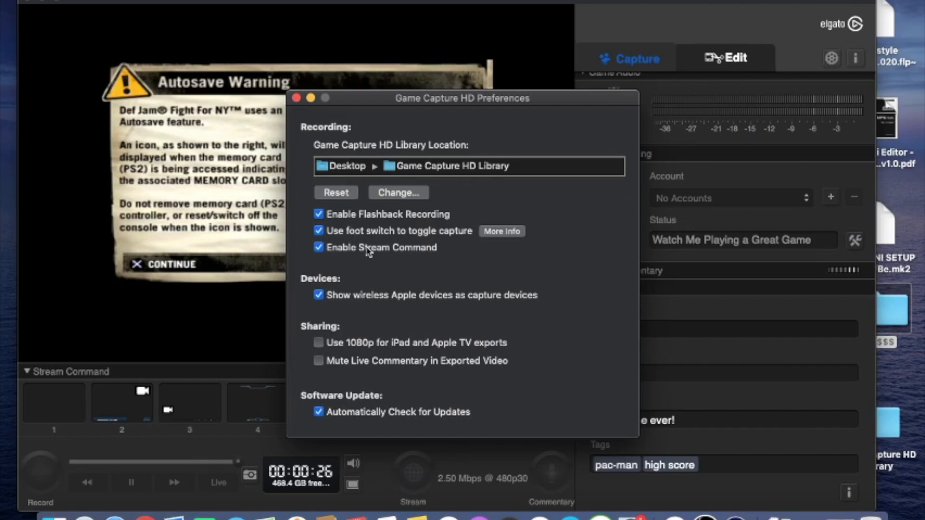
mouse_move(450, 213)
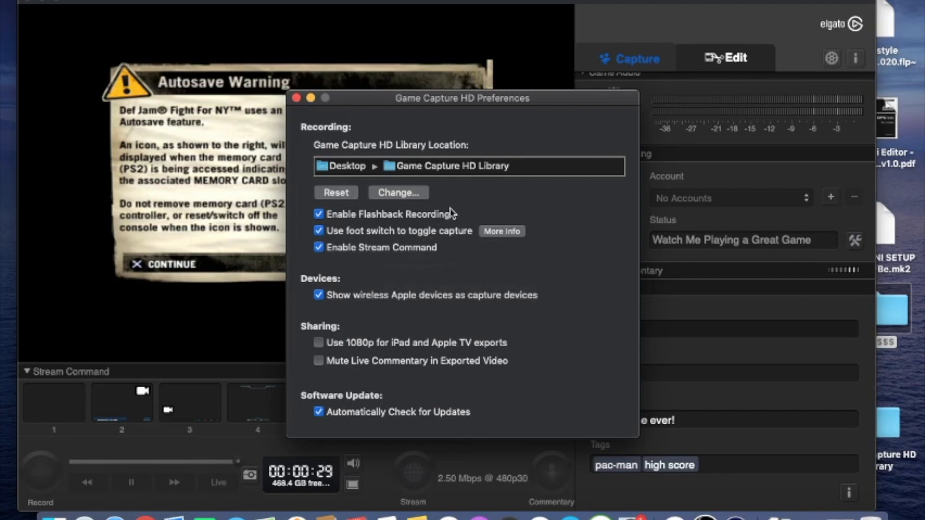
mouse_move(339, 153)
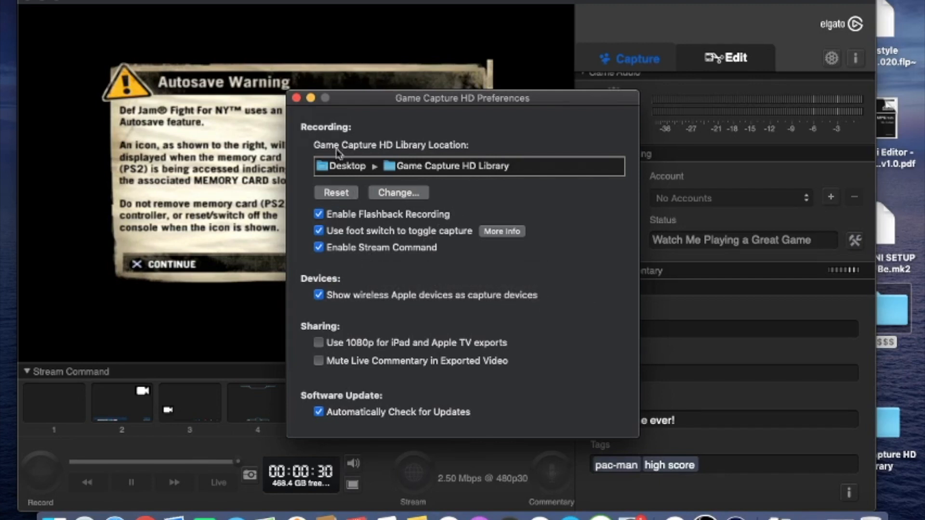
Step: Close Preferences and fill the tags with title 'TEST' and game 'Def Jam'
left_click(296, 98)
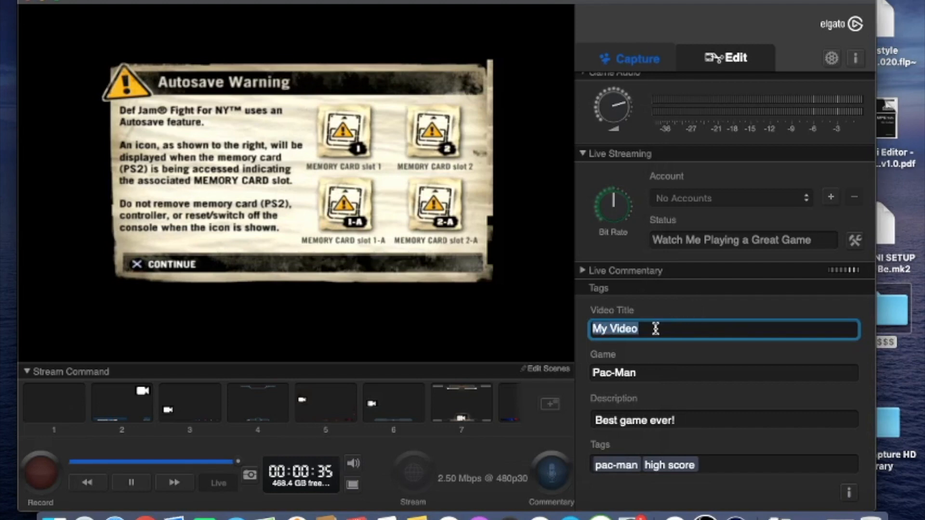
type("TES")
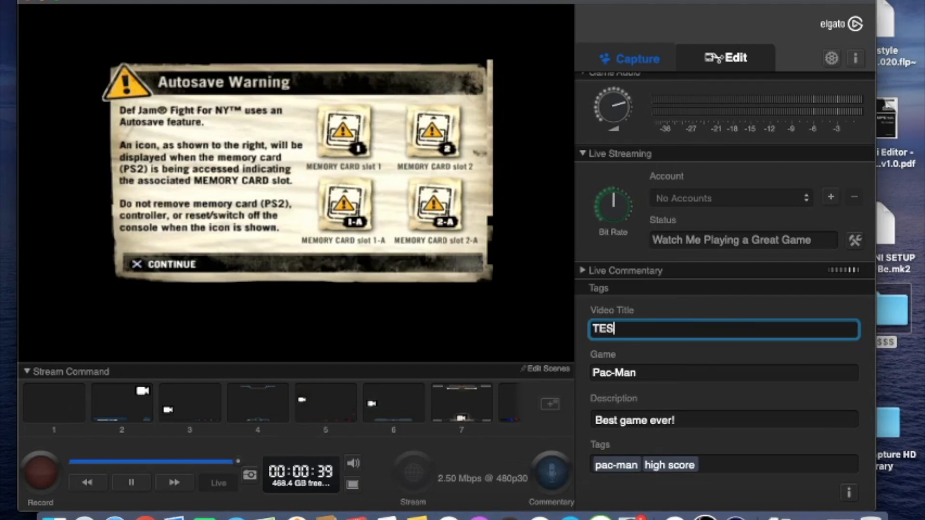
type("T")
left_click(725, 372)
type("D")
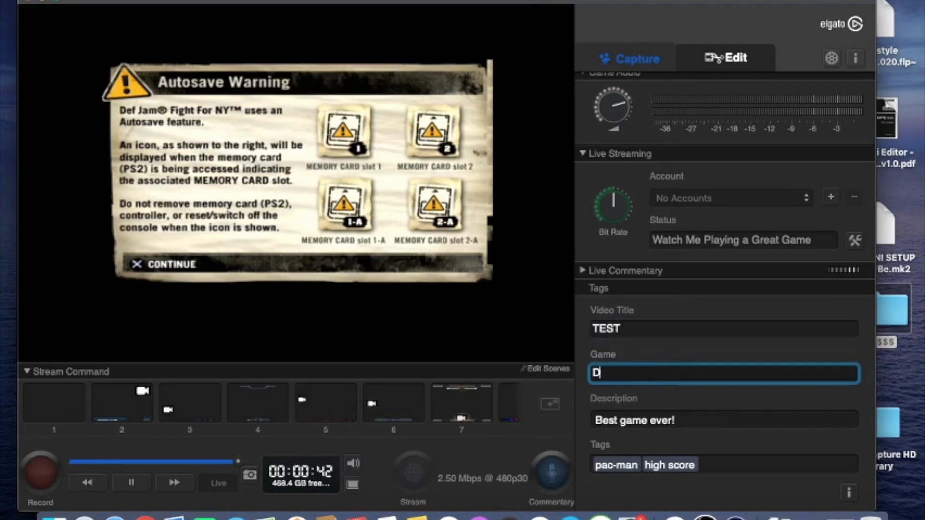
type("ef Jam")
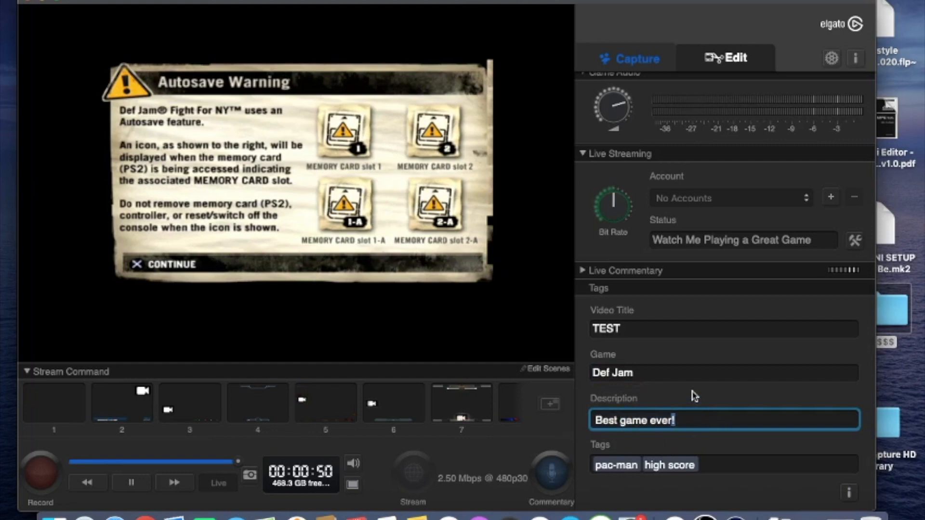
mouse_move(509, 344)
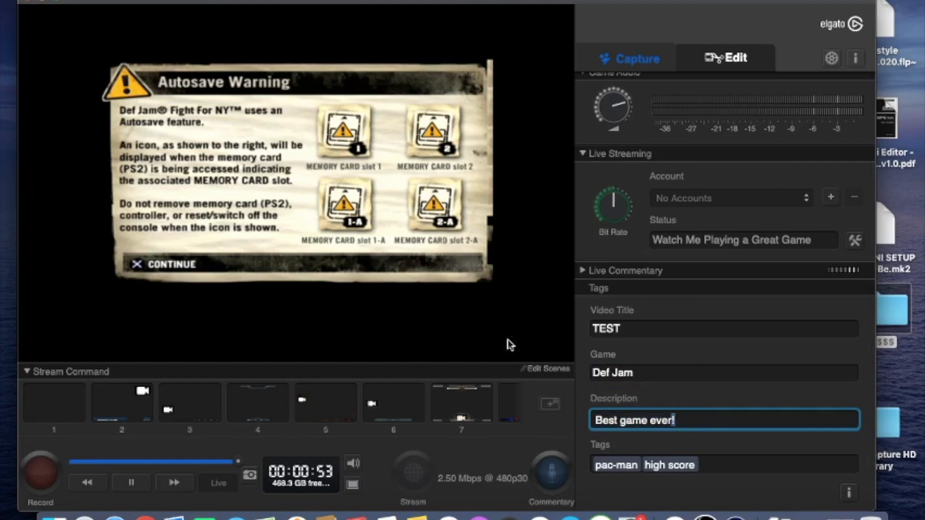
mouse_move(446, 209)
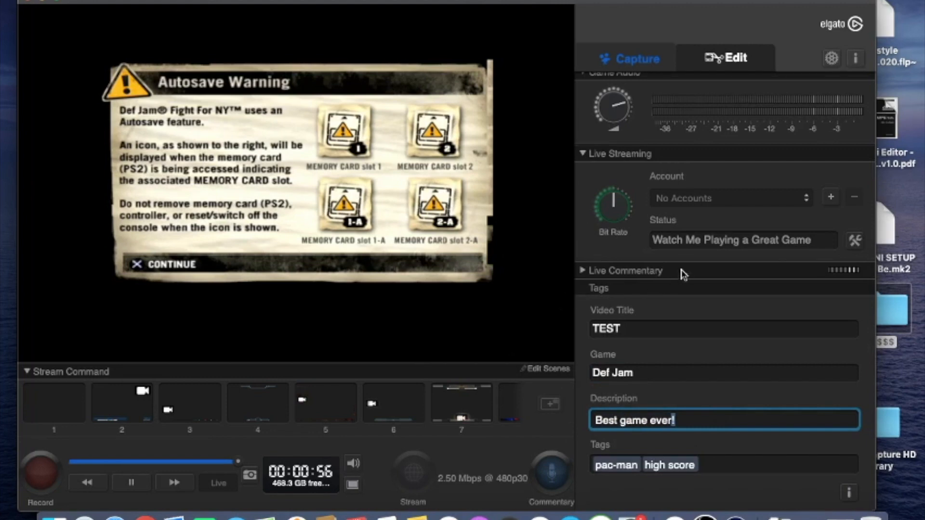
mouse_move(653, 68)
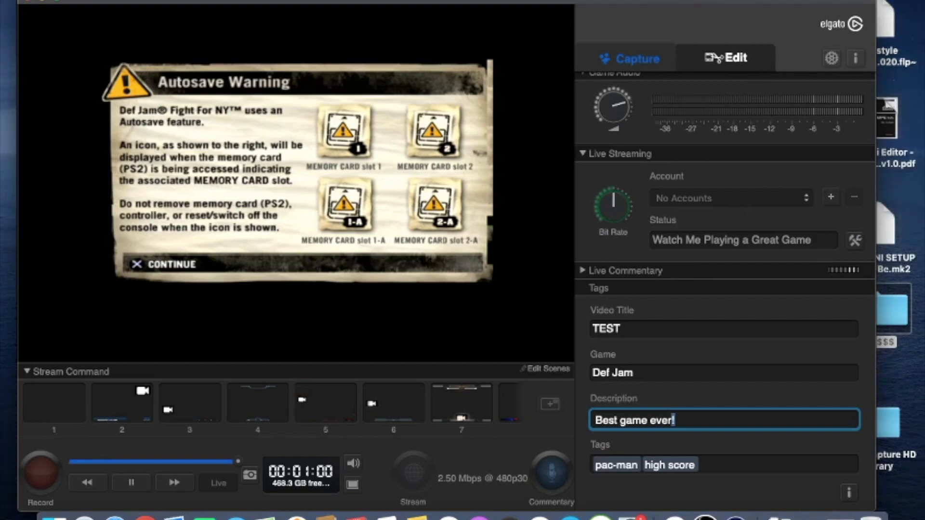
left_click(41, 3)
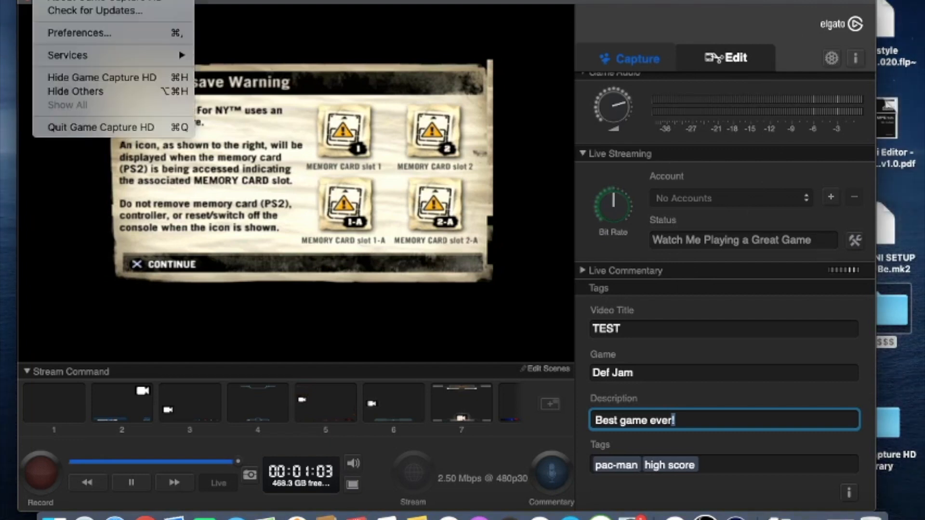
left_click(78, 33)
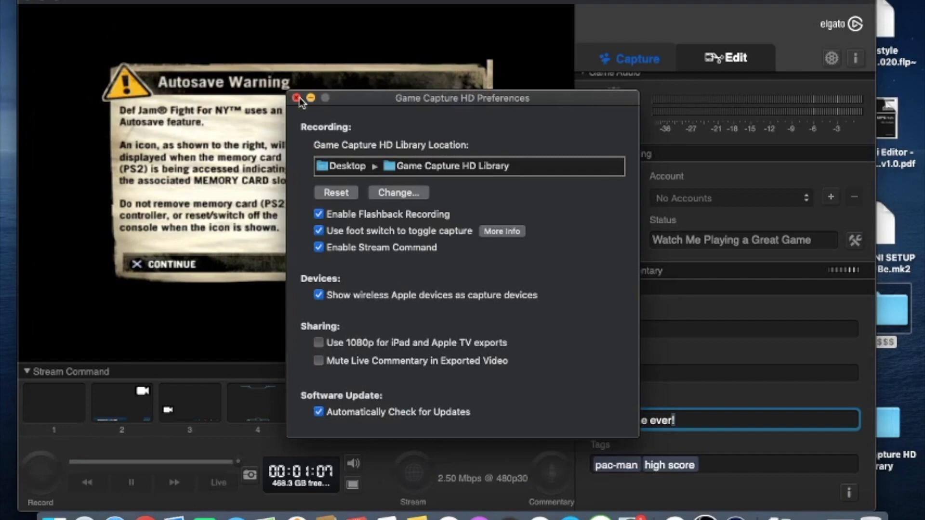
left_click(295, 98)
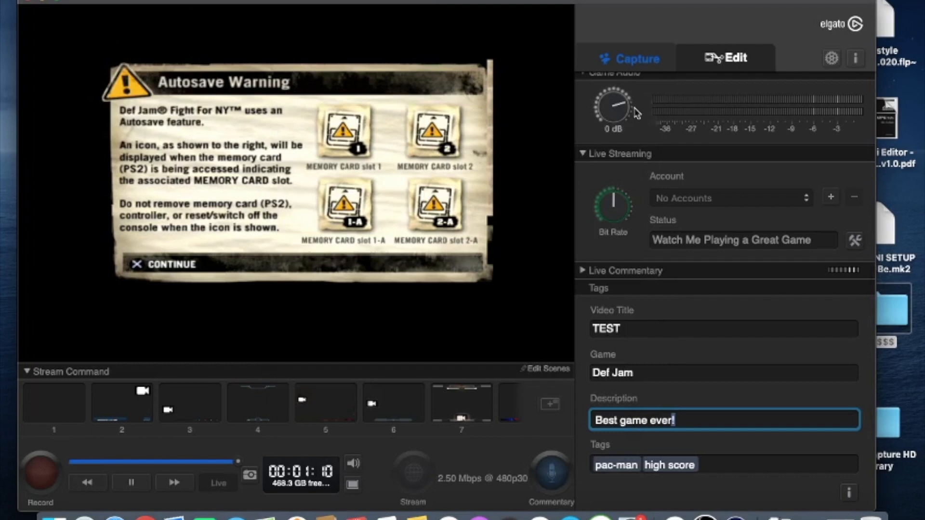
scroll("up", 3)
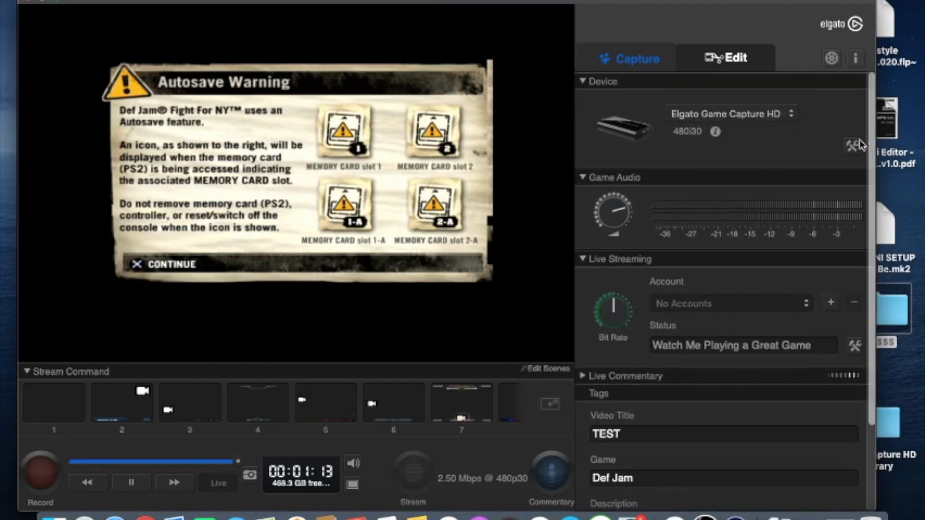
Step: In the device settings, choose the HD 720 capture profile with Component input
left_click(854, 146)
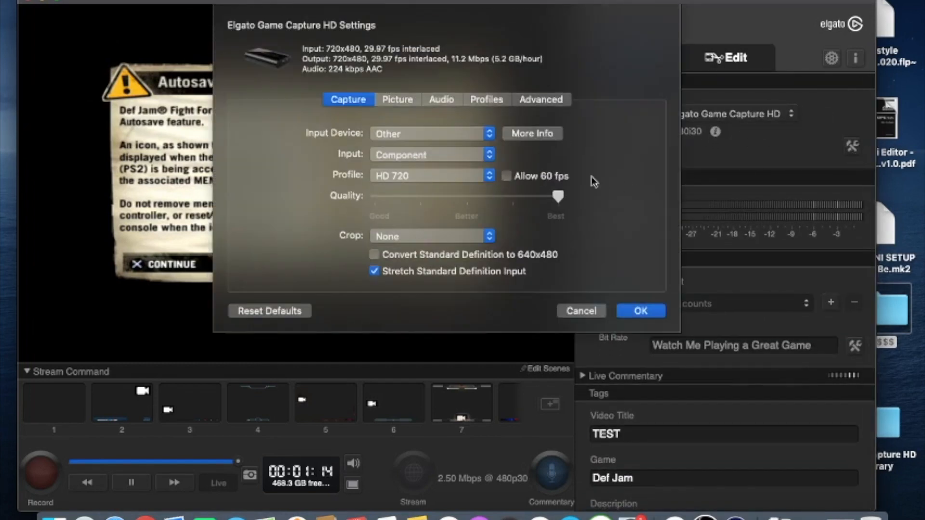
left_click(431, 175)
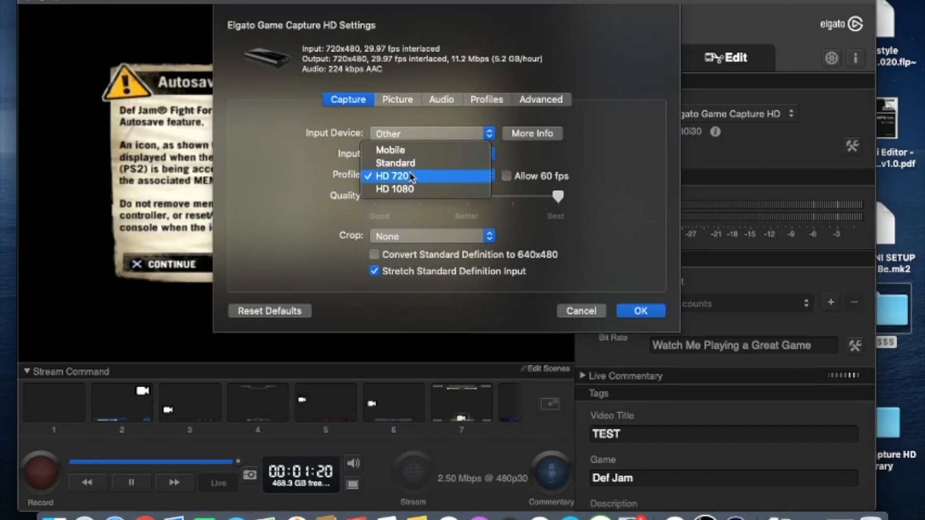
left_click(394, 176)
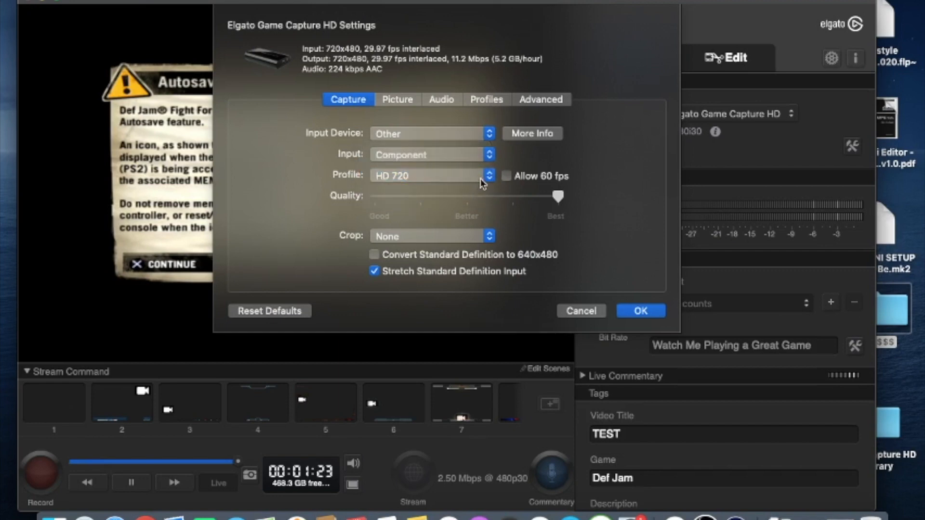
mouse_move(506, 183)
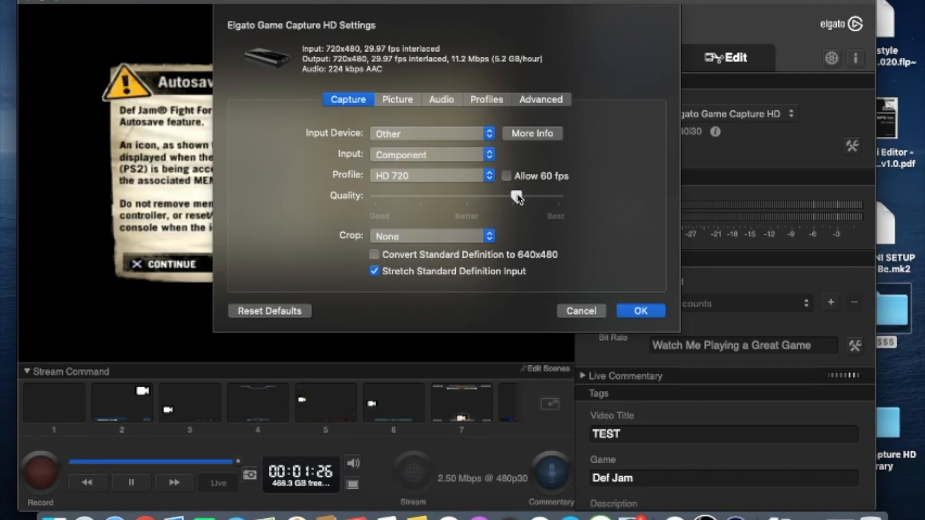
mouse_move(518, 186)
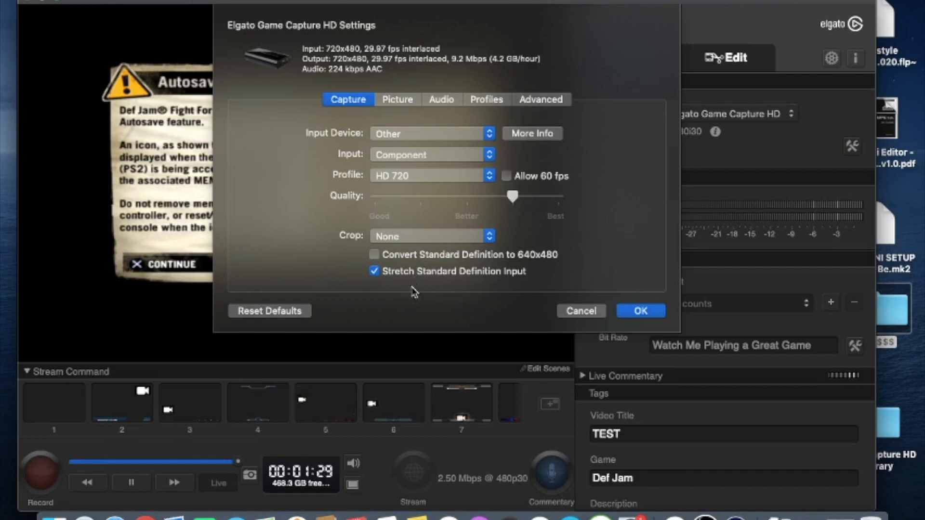
mouse_move(411, 225)
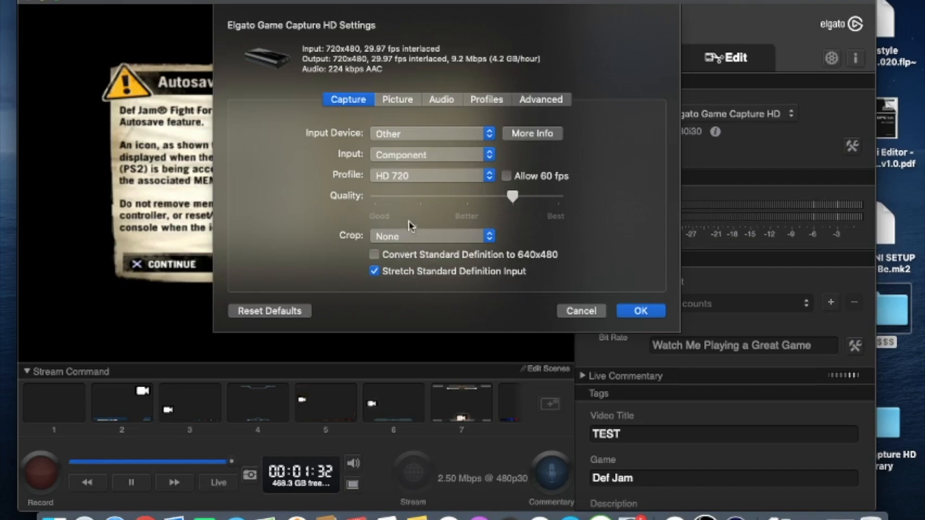
mouse_move(420, 135)
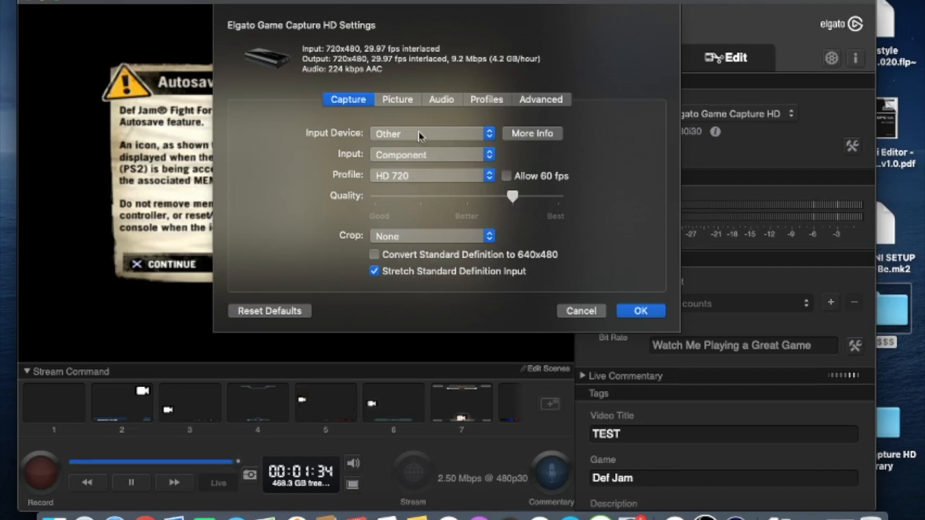
left_click(396, 99)
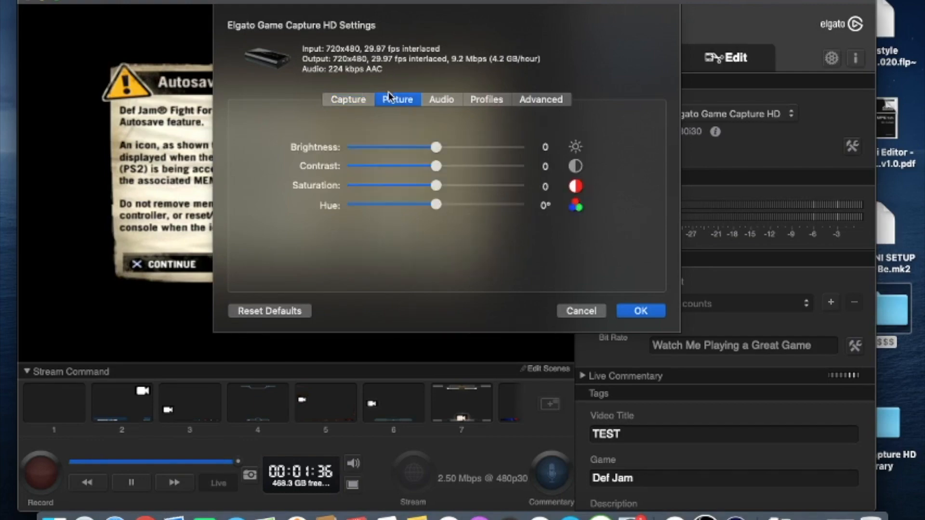
left_click(347, 99)
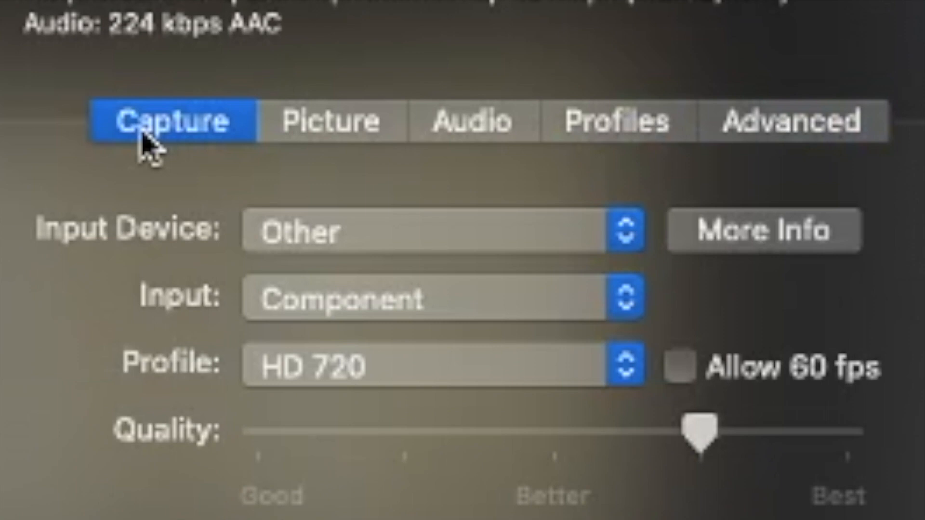
mouse_move(339, 277)
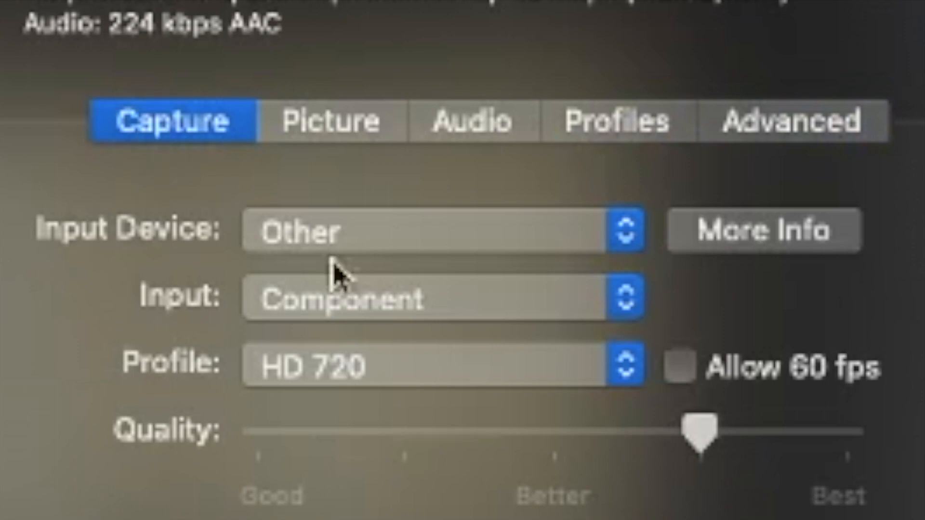
mouse_move(622, 457)
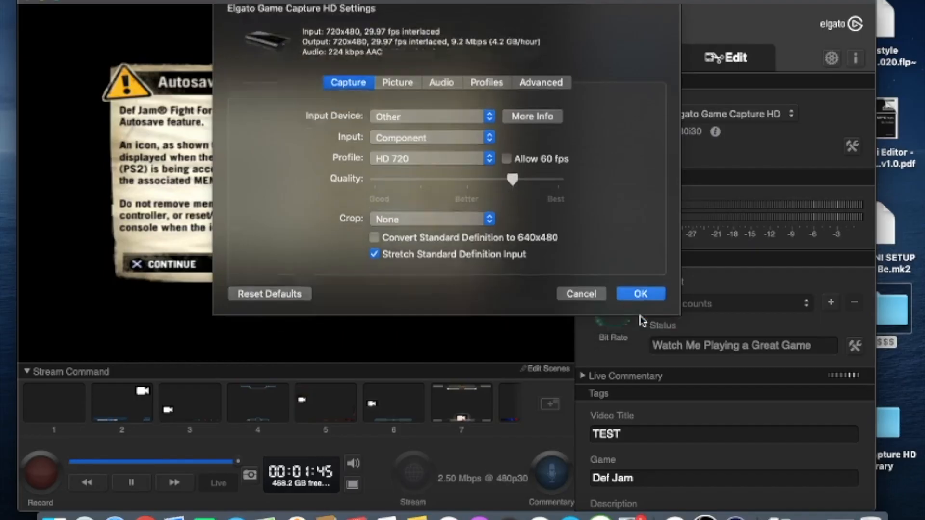
Step: Confirm the capture settings with OK, returning to the live preview
left_click(640, 293)
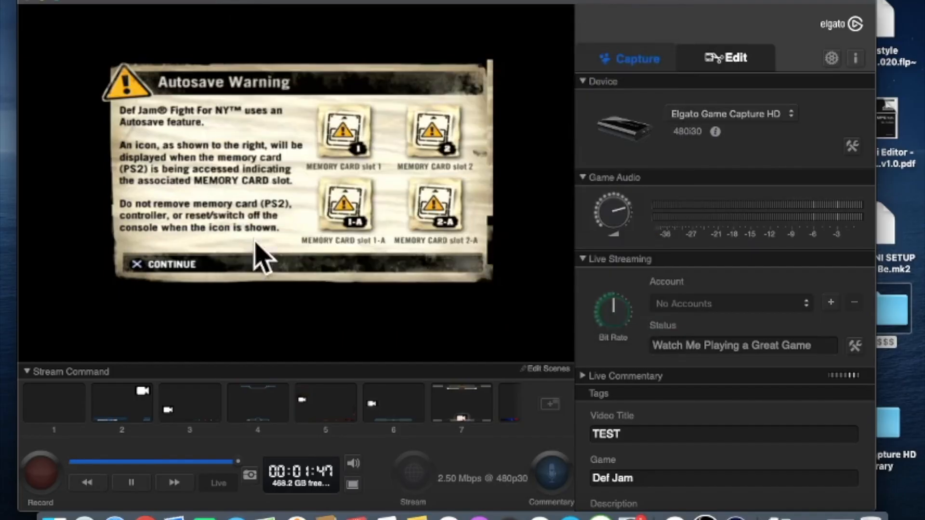
mouse_move(254, 245)
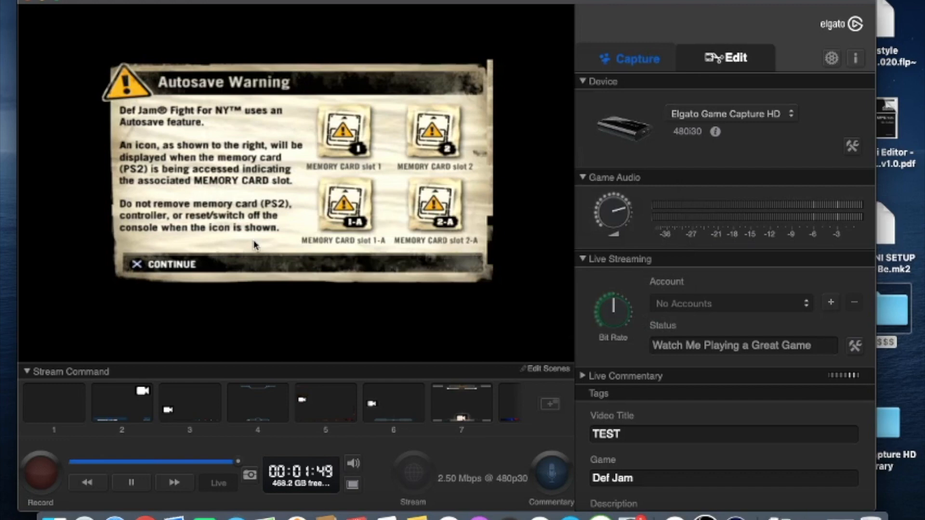